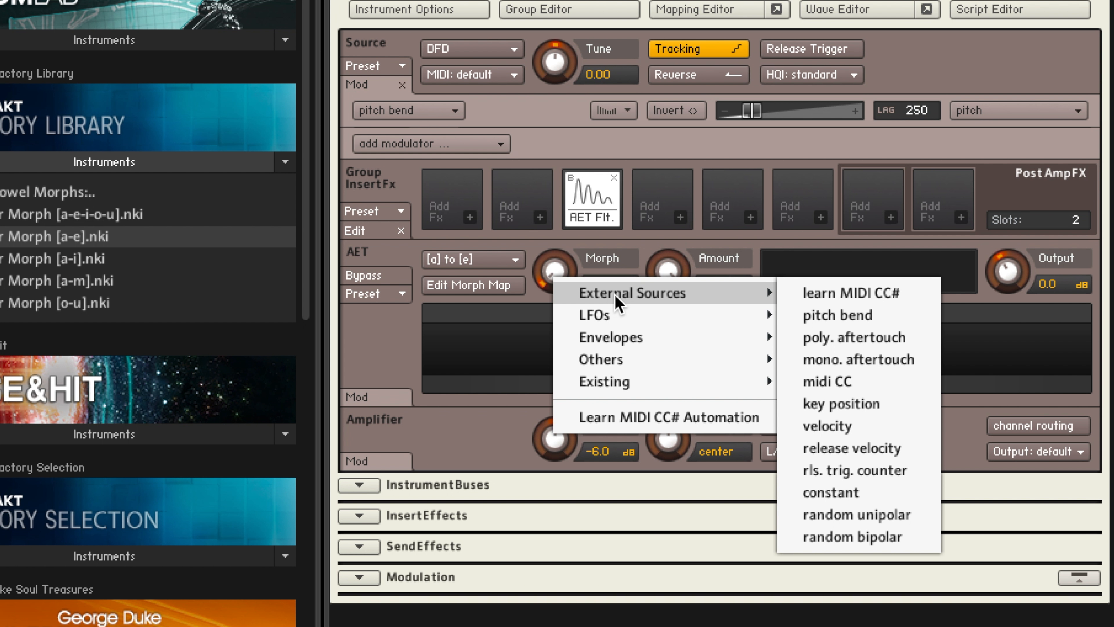
mouse_move(836, 296)
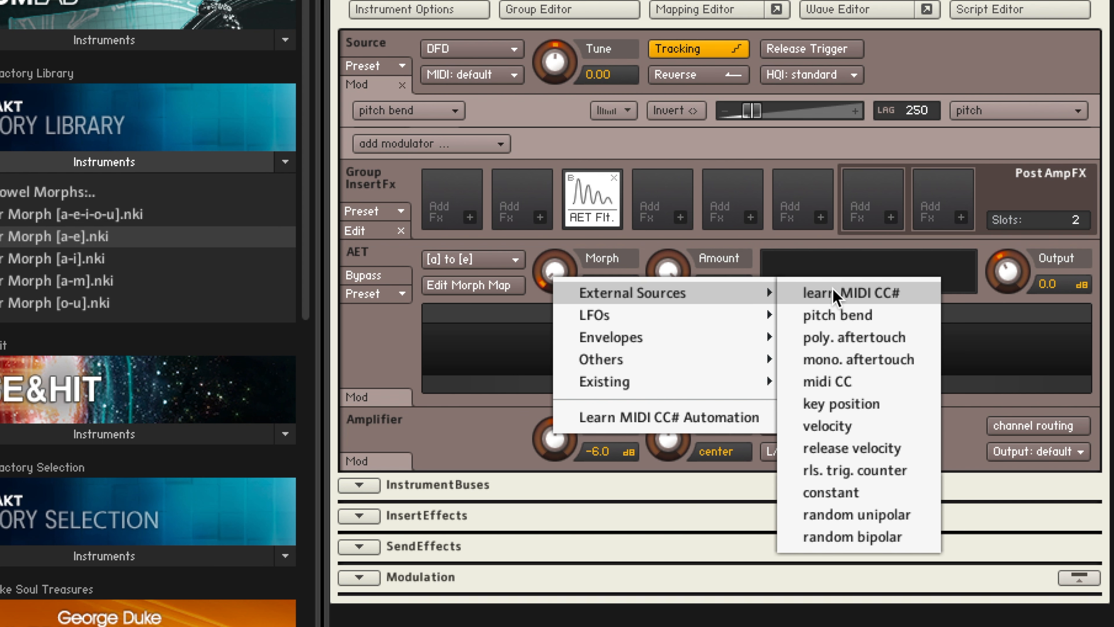
Add a learned MIDI CC modulator to Morph and begin editing its controller number.
click(826, 380)
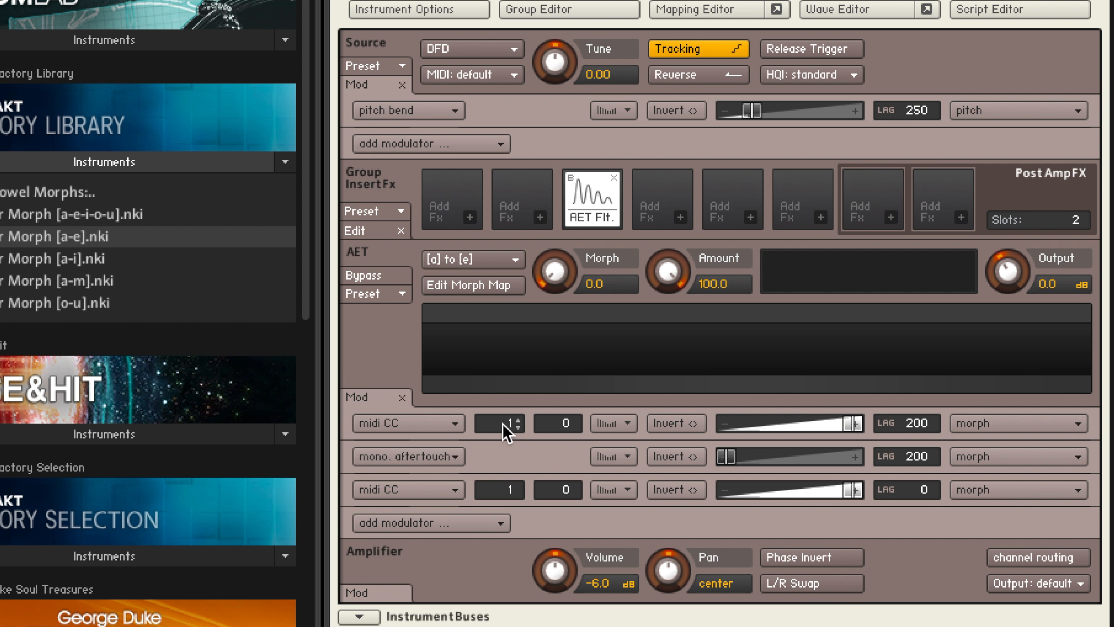
click(497, 424)
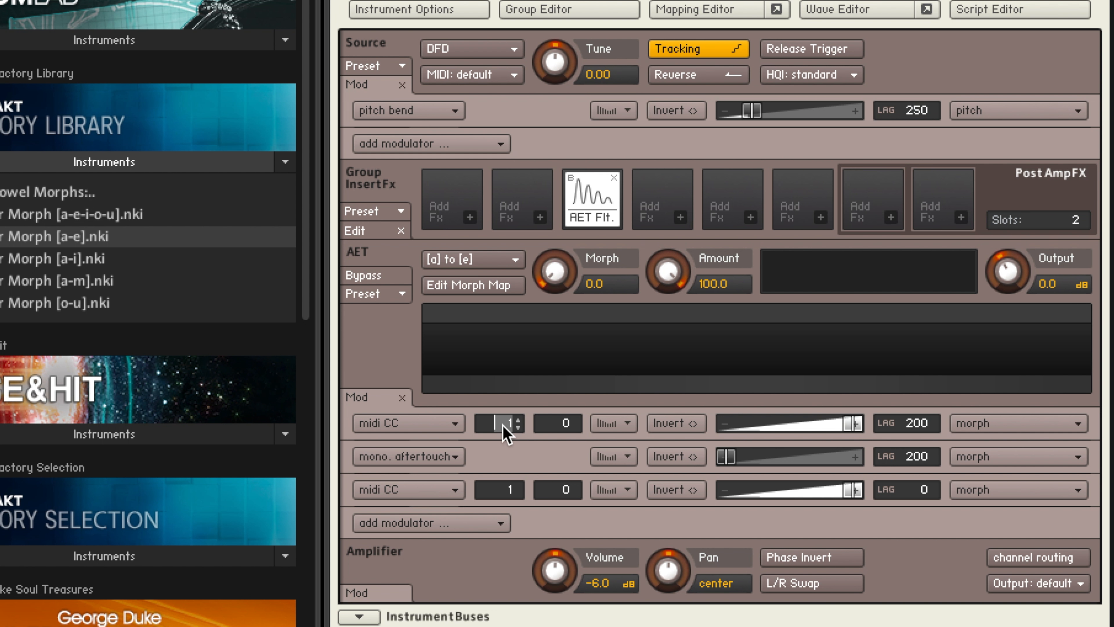
Set the Morph MIDI CC modulator to controller 74.
click(518, 419)
text(74)
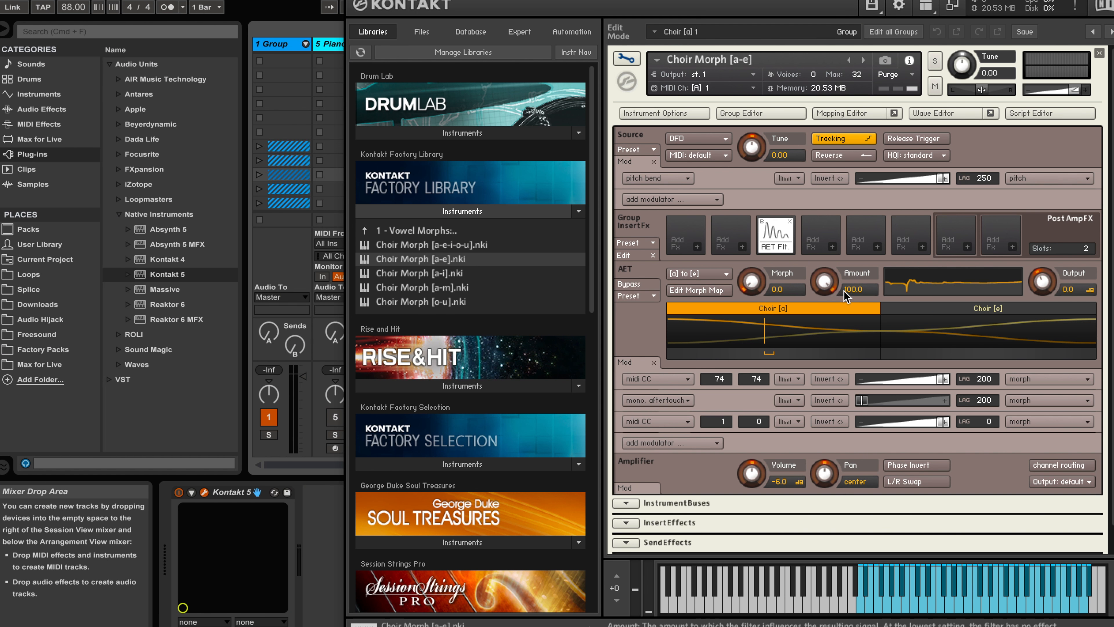
click(827, 278)
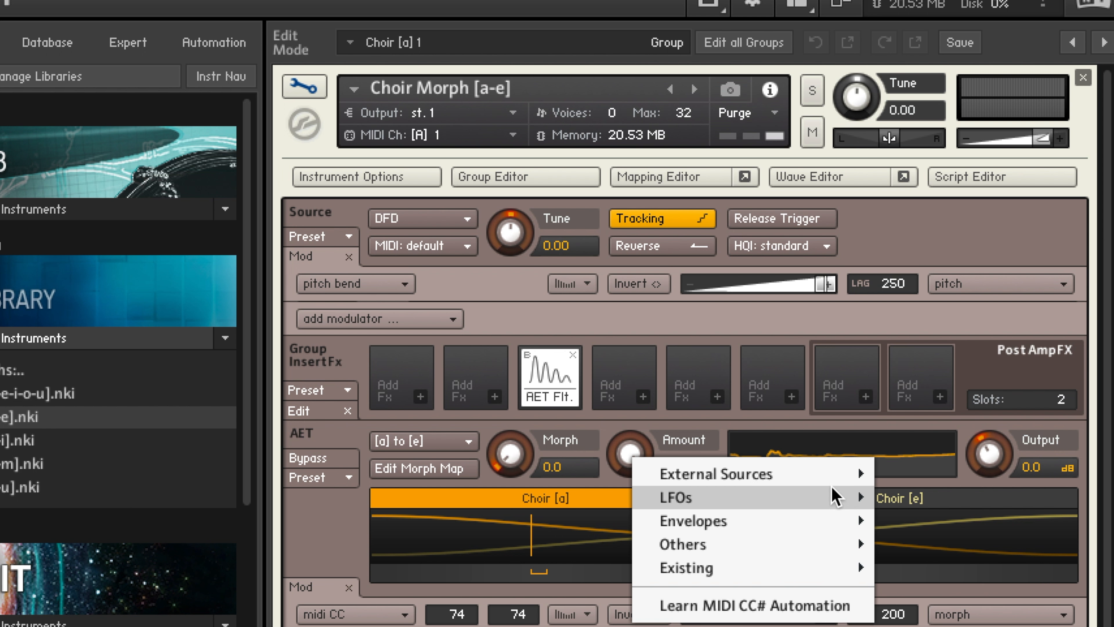
mouse_move(718, 473)
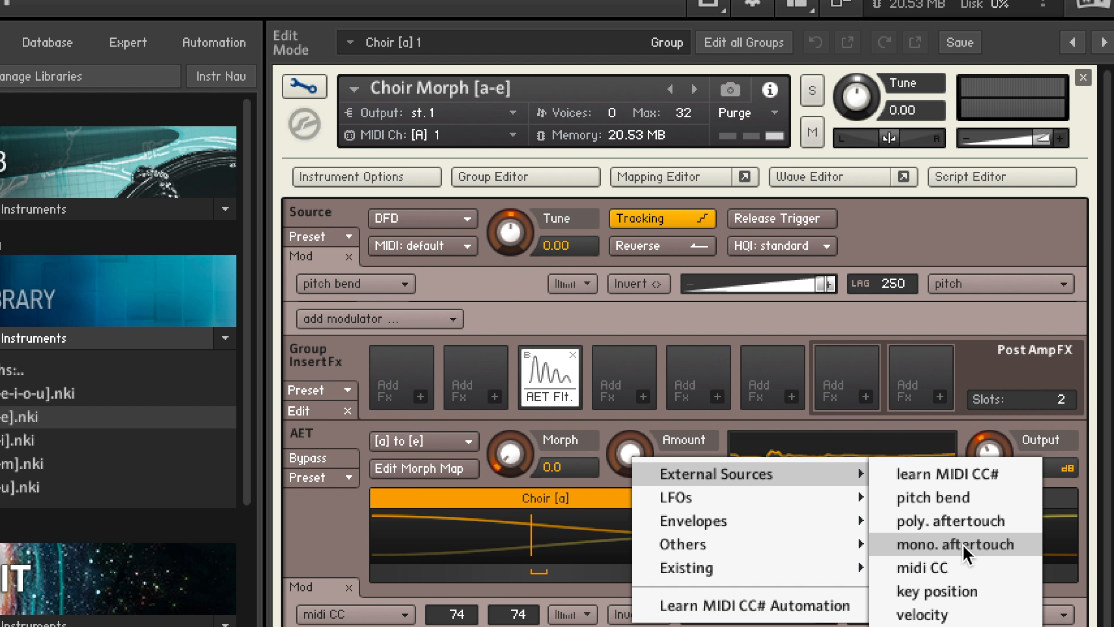
Assign mono aftertouch as the external source modulating the AET filter's Amount.
click(954, 544)
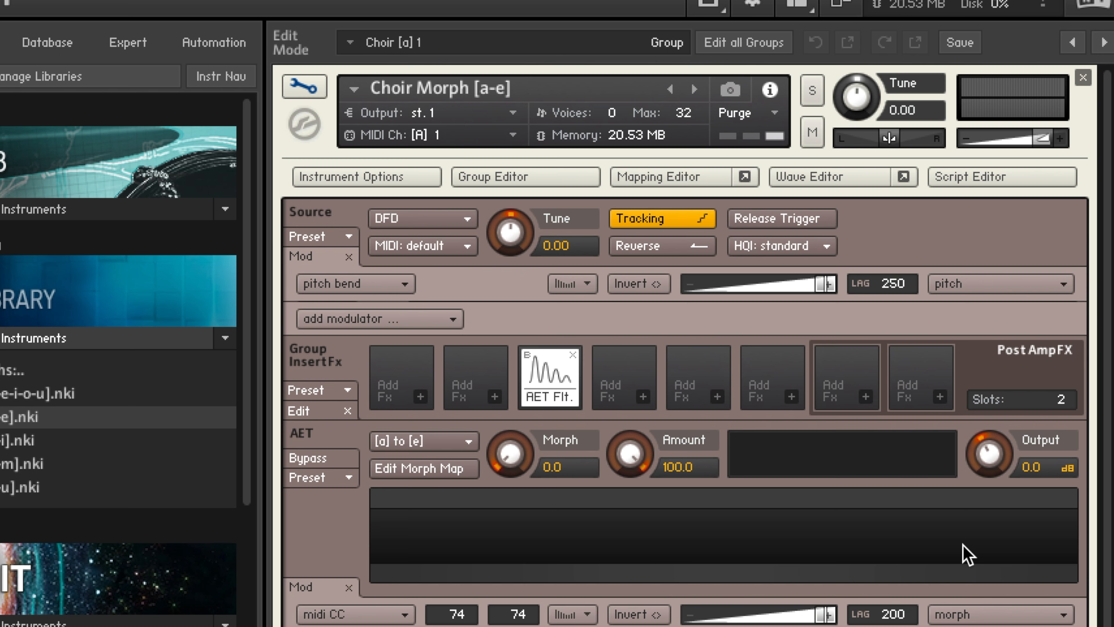